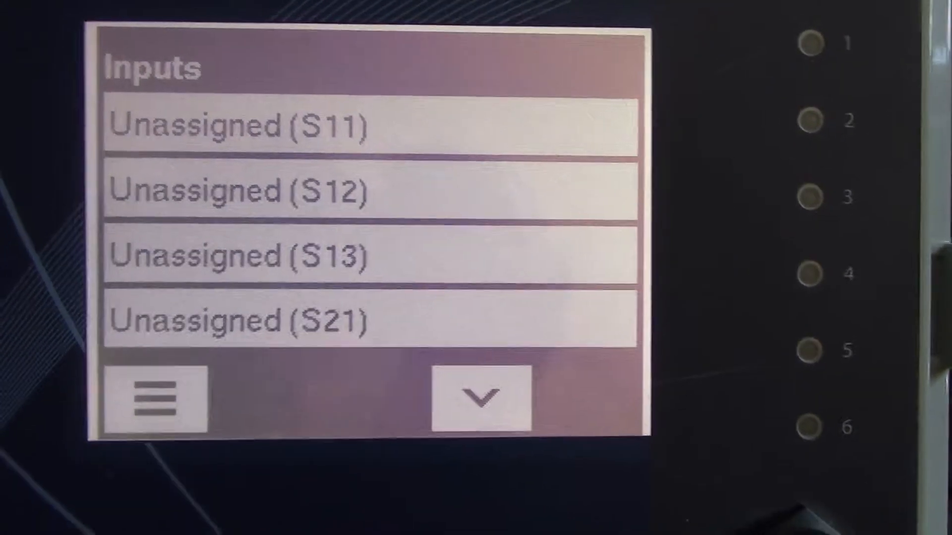
Step: Page the Inputs list down to Analog In (S22) pH, Flowmeters D1/D2 at 0 gal and Unassigned D3
left_click(479, 398)
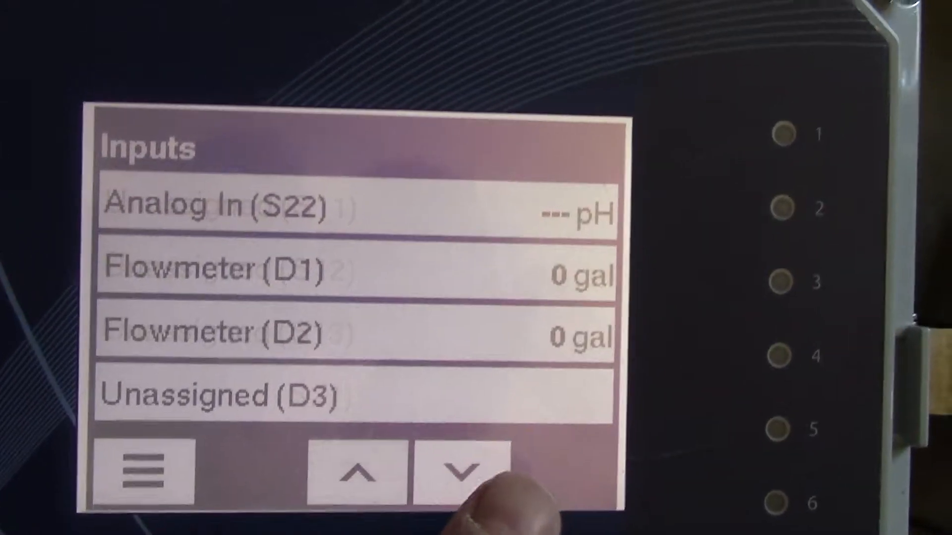